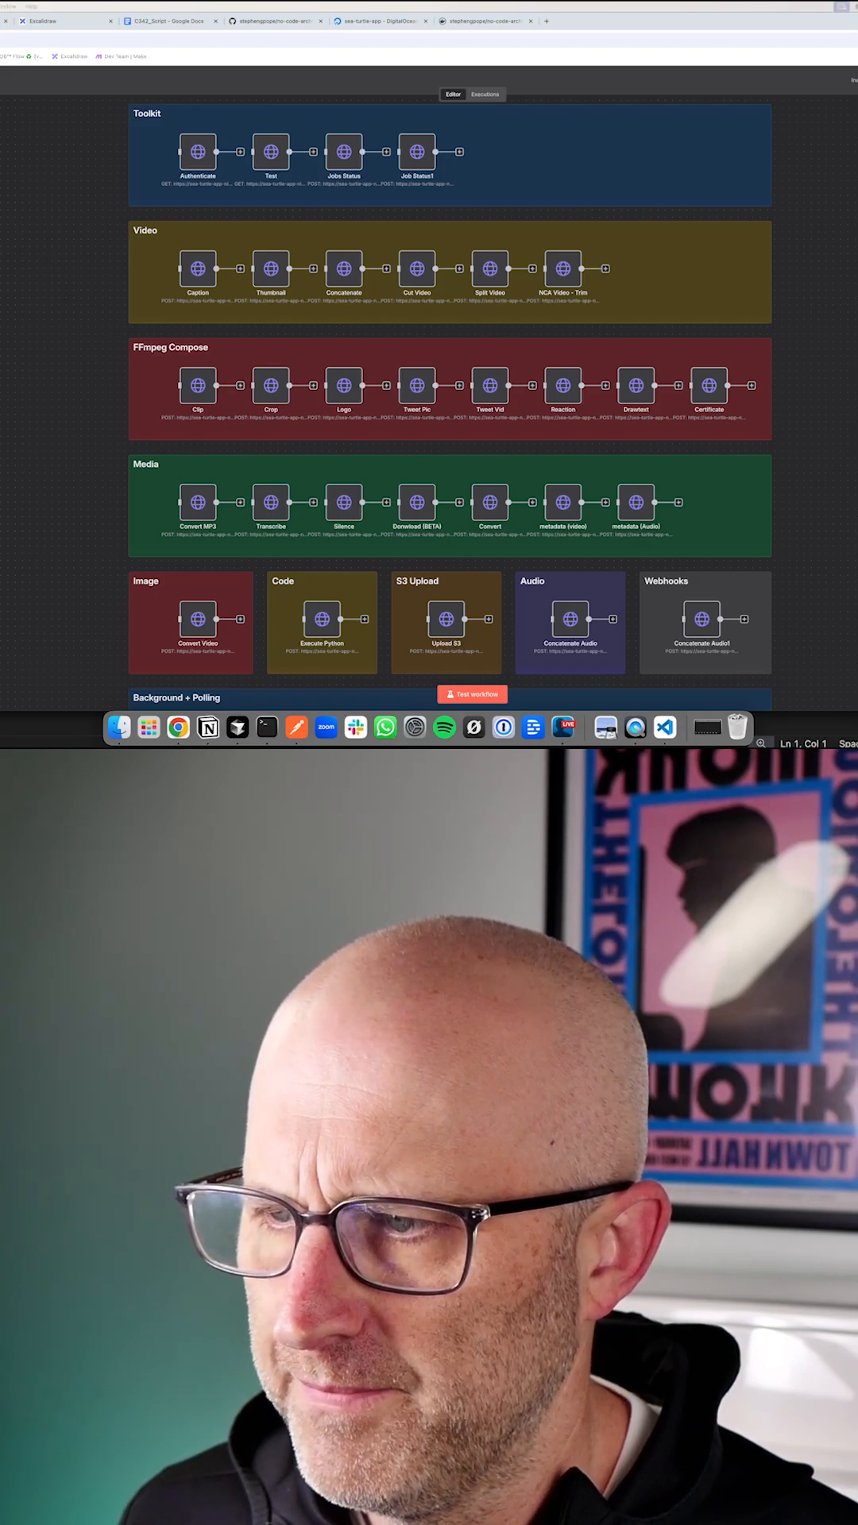
Review the no-code-architects-toolkit repository on its feature/job_status branch in GitHub.
scroll("down", 3)
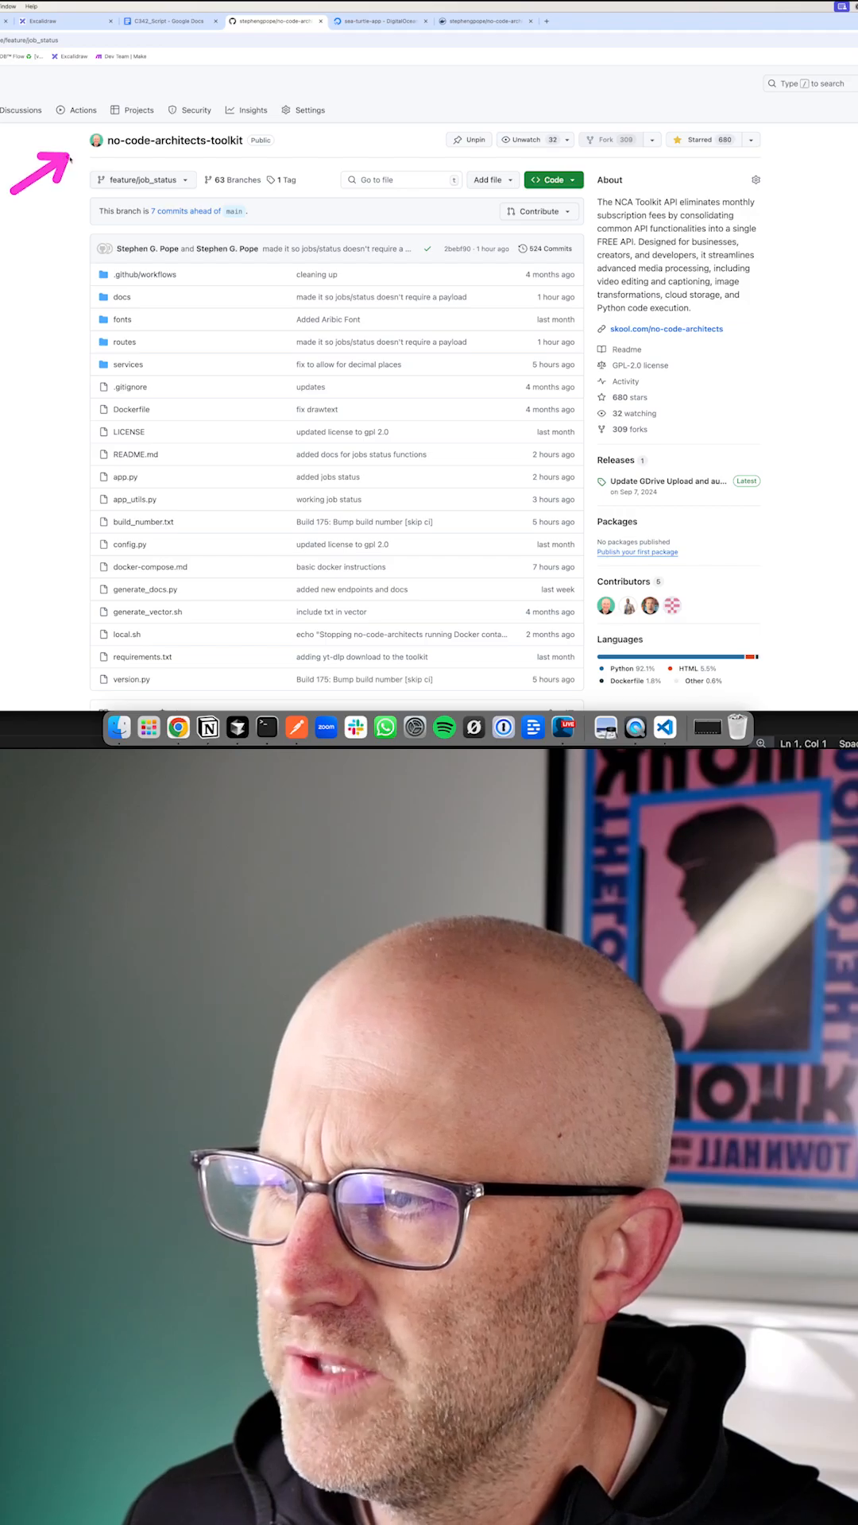
left_click(380, 20)
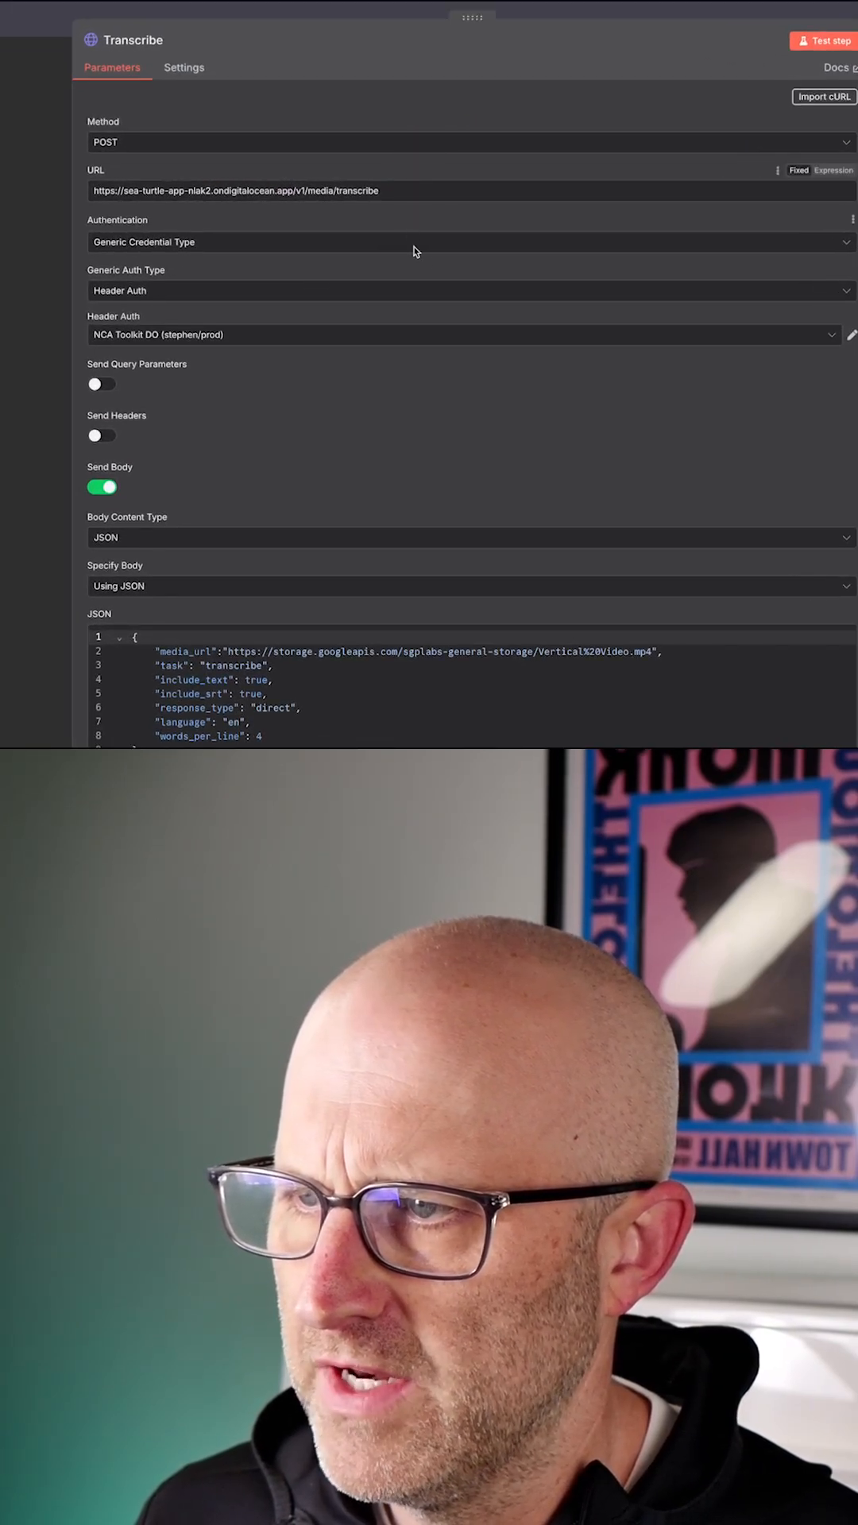
Review the Transcribe node's POST request to media/transcribe and its JSON body.
scroll("down", 3)
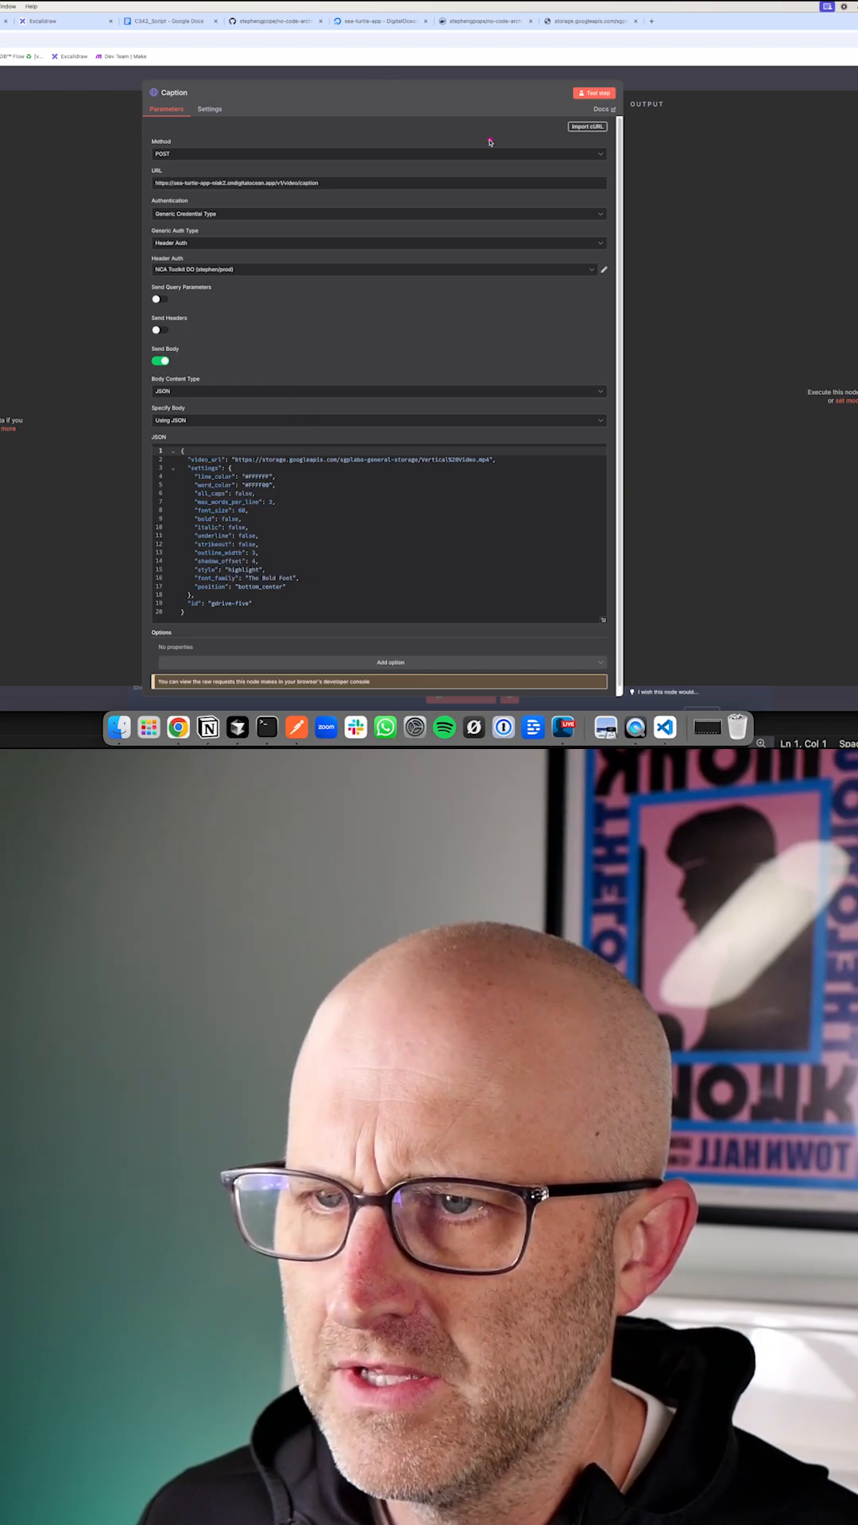
Test-run the Caption node's request to the video/caption endpoint.
left_click(592, 93)
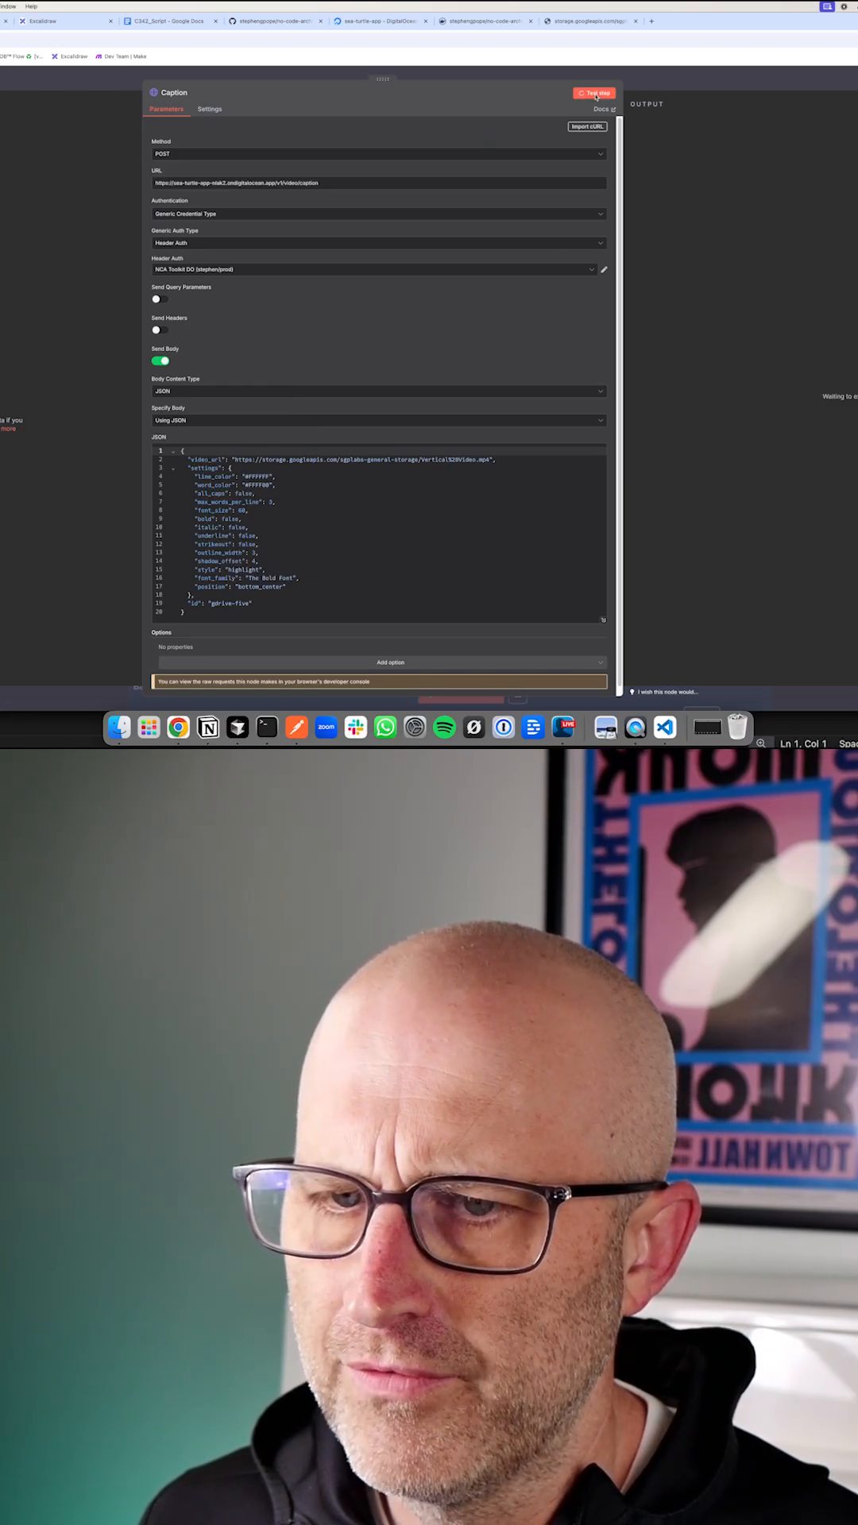
left_click(593, 92)
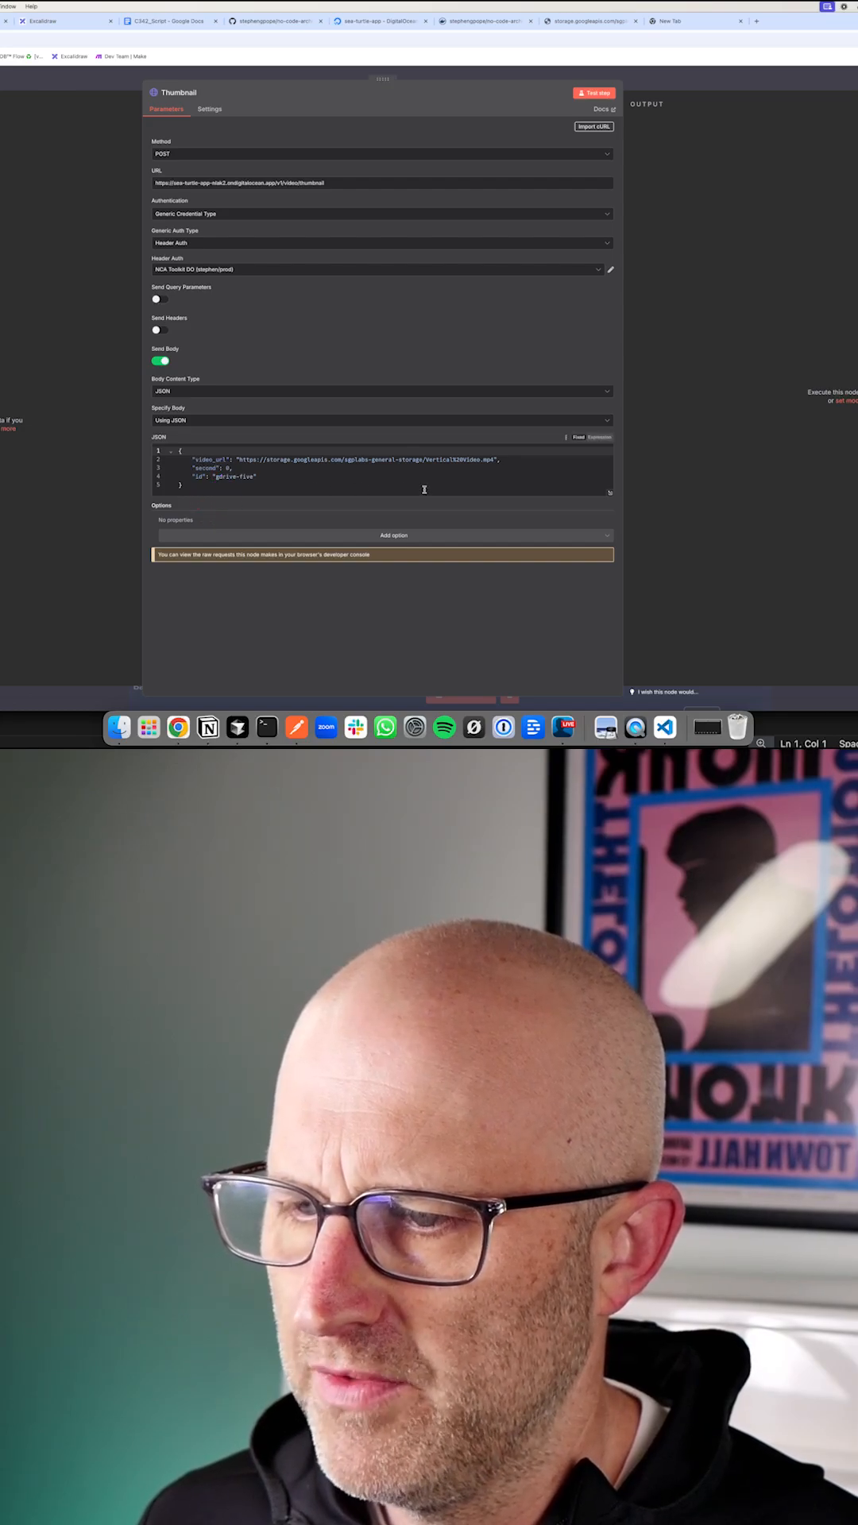
Test-run the Thumbnail node's request to the video/thumbnail endpoint.
left_click(592, 92)
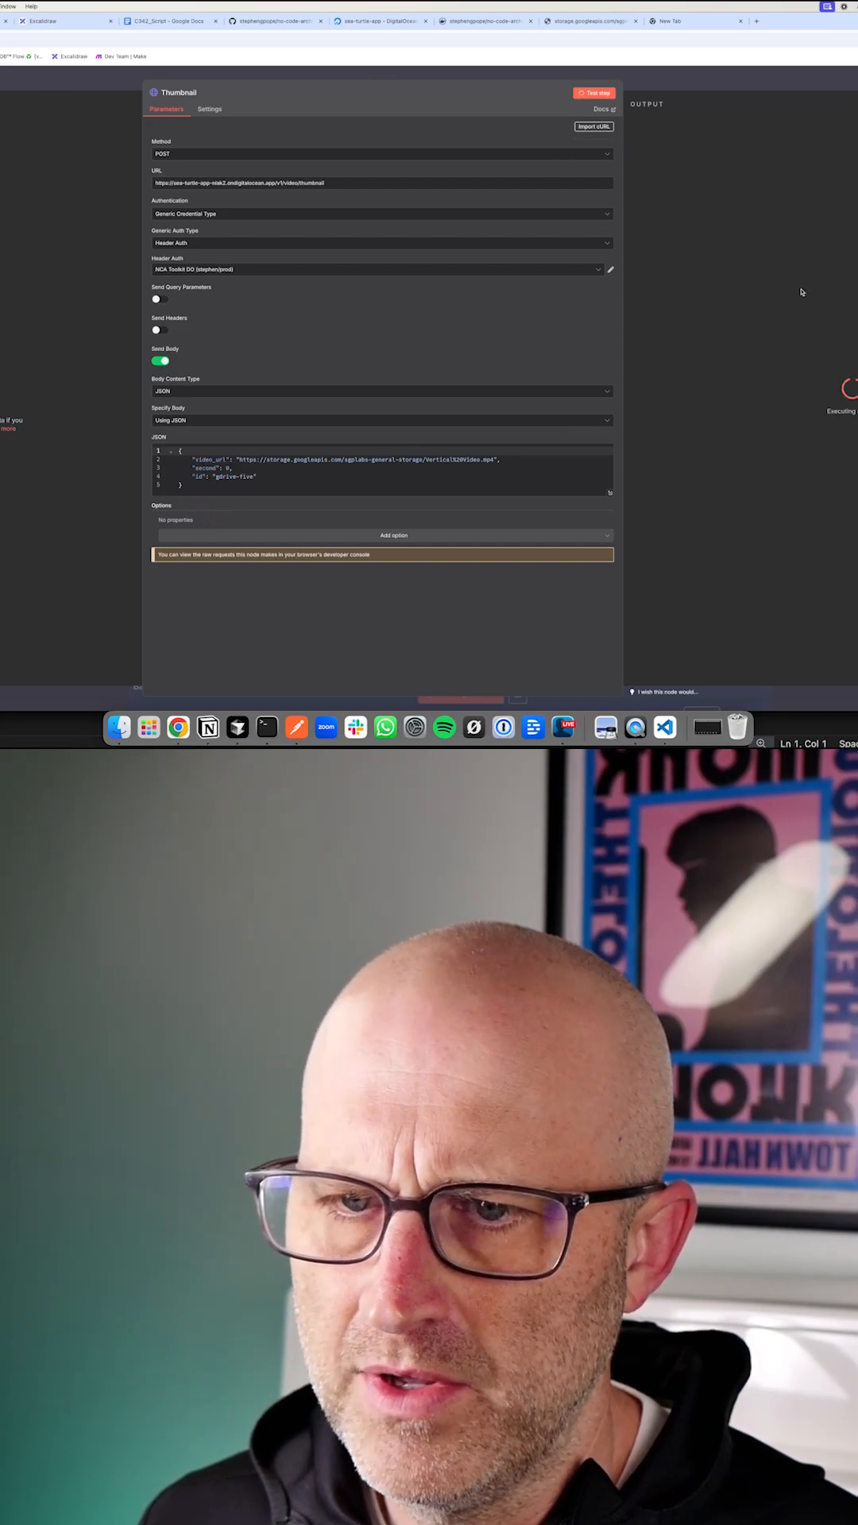
left_click(593, 92)
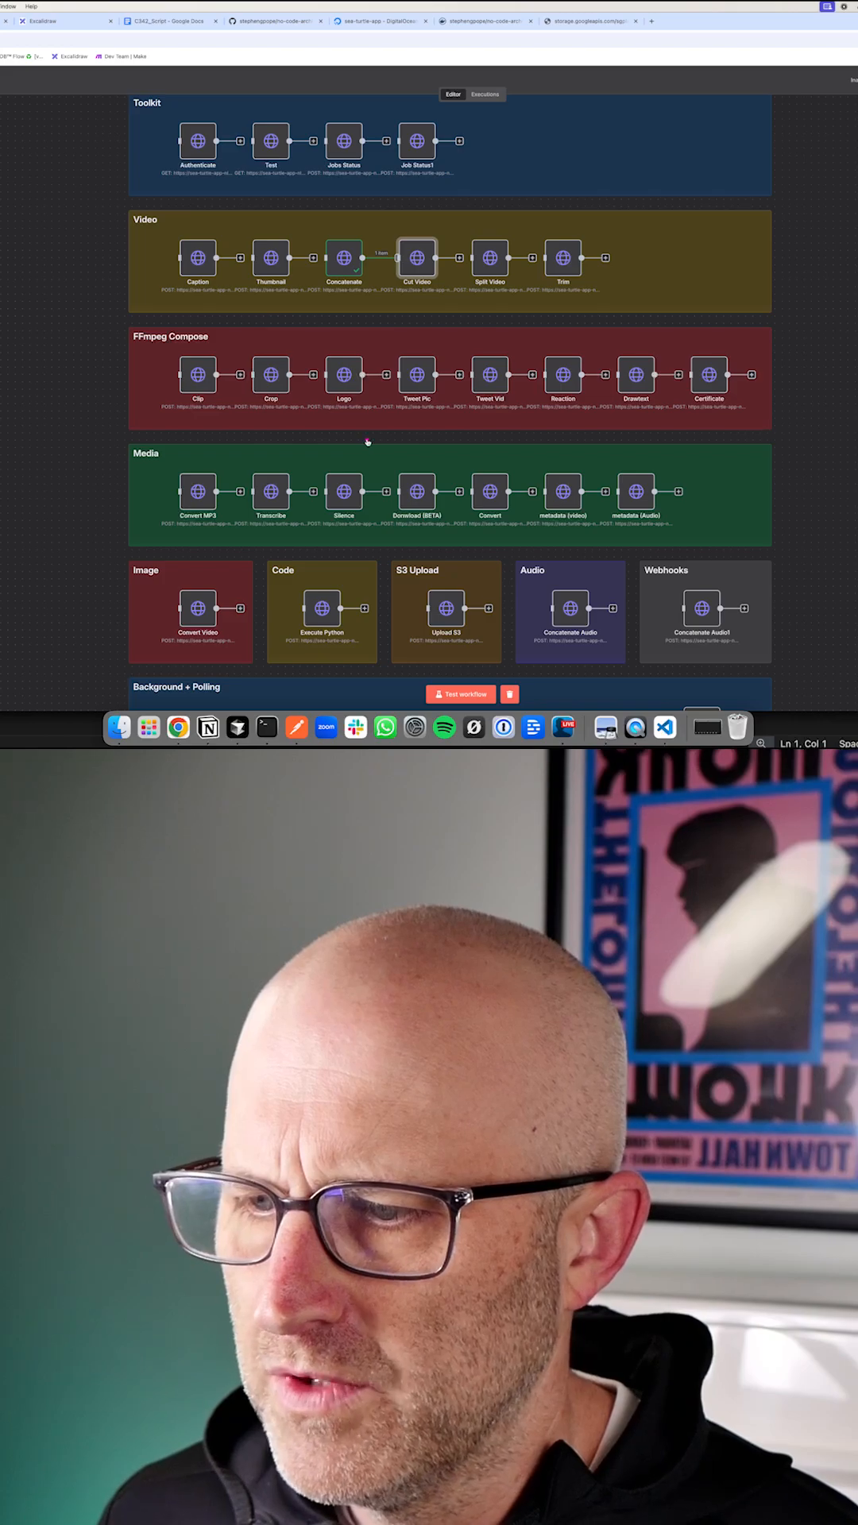
mouse_move(59, 457)
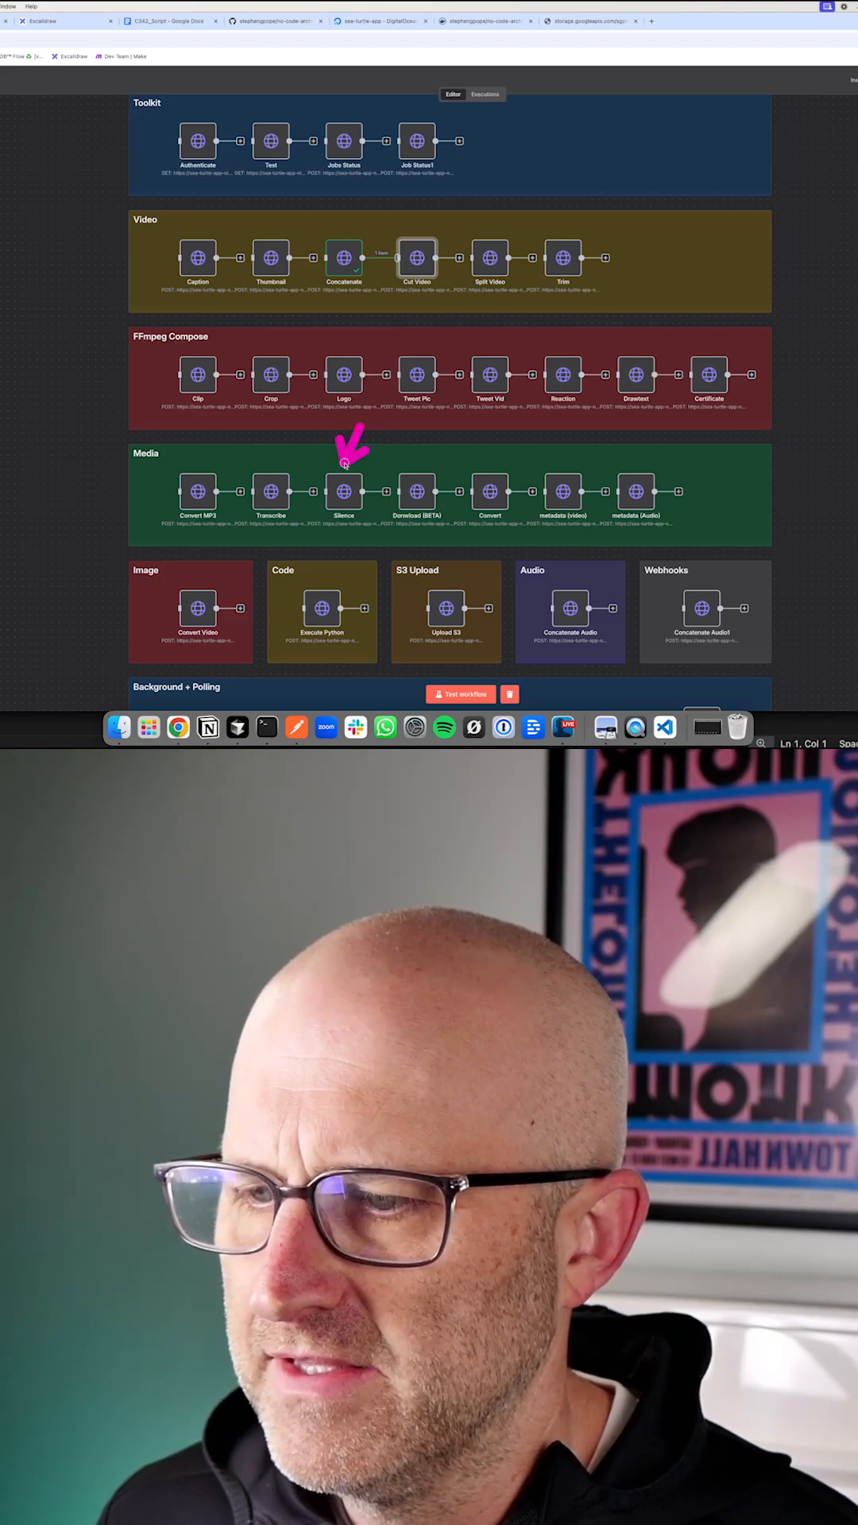
Inspect the Silence node's POST to media/silence with audio URL and duration, and test-run it.
left_click(343, 491)
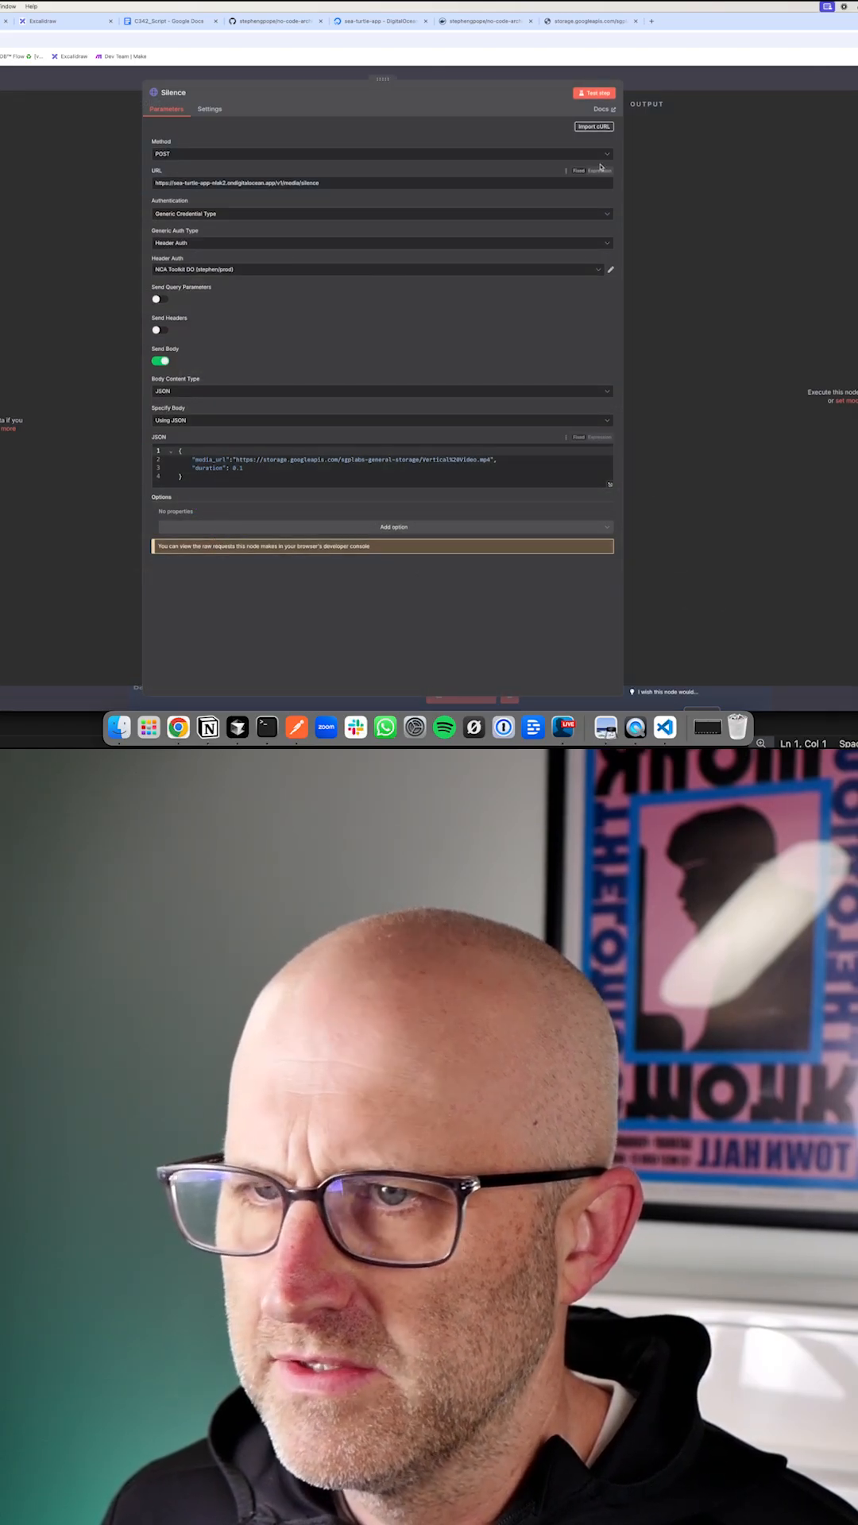
left_click(593, 92)
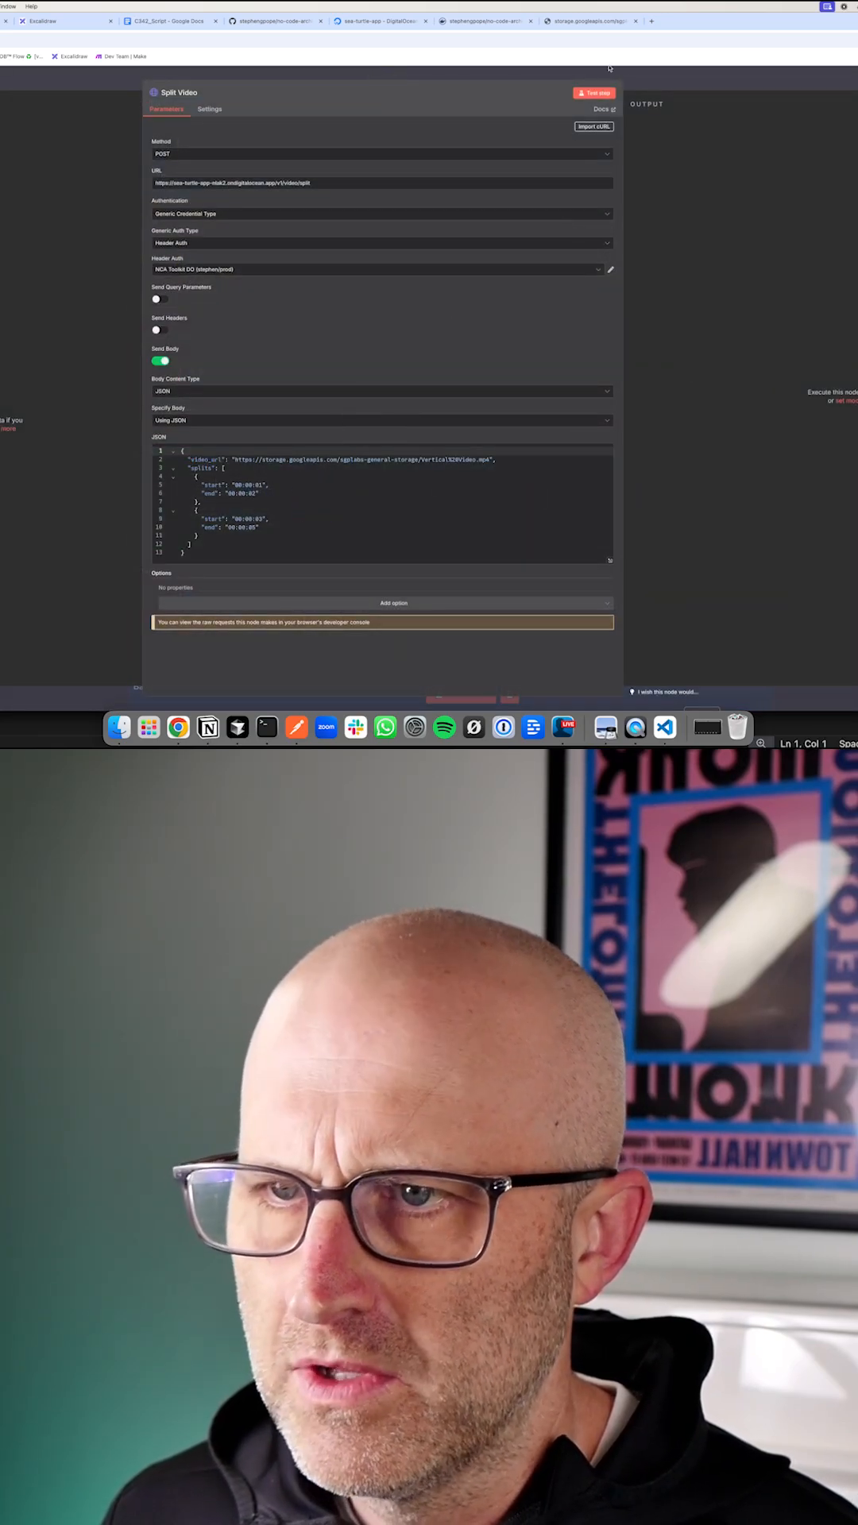
Test-run the Split Video request, returning two split clip file URLs.
left_click(594, 92)
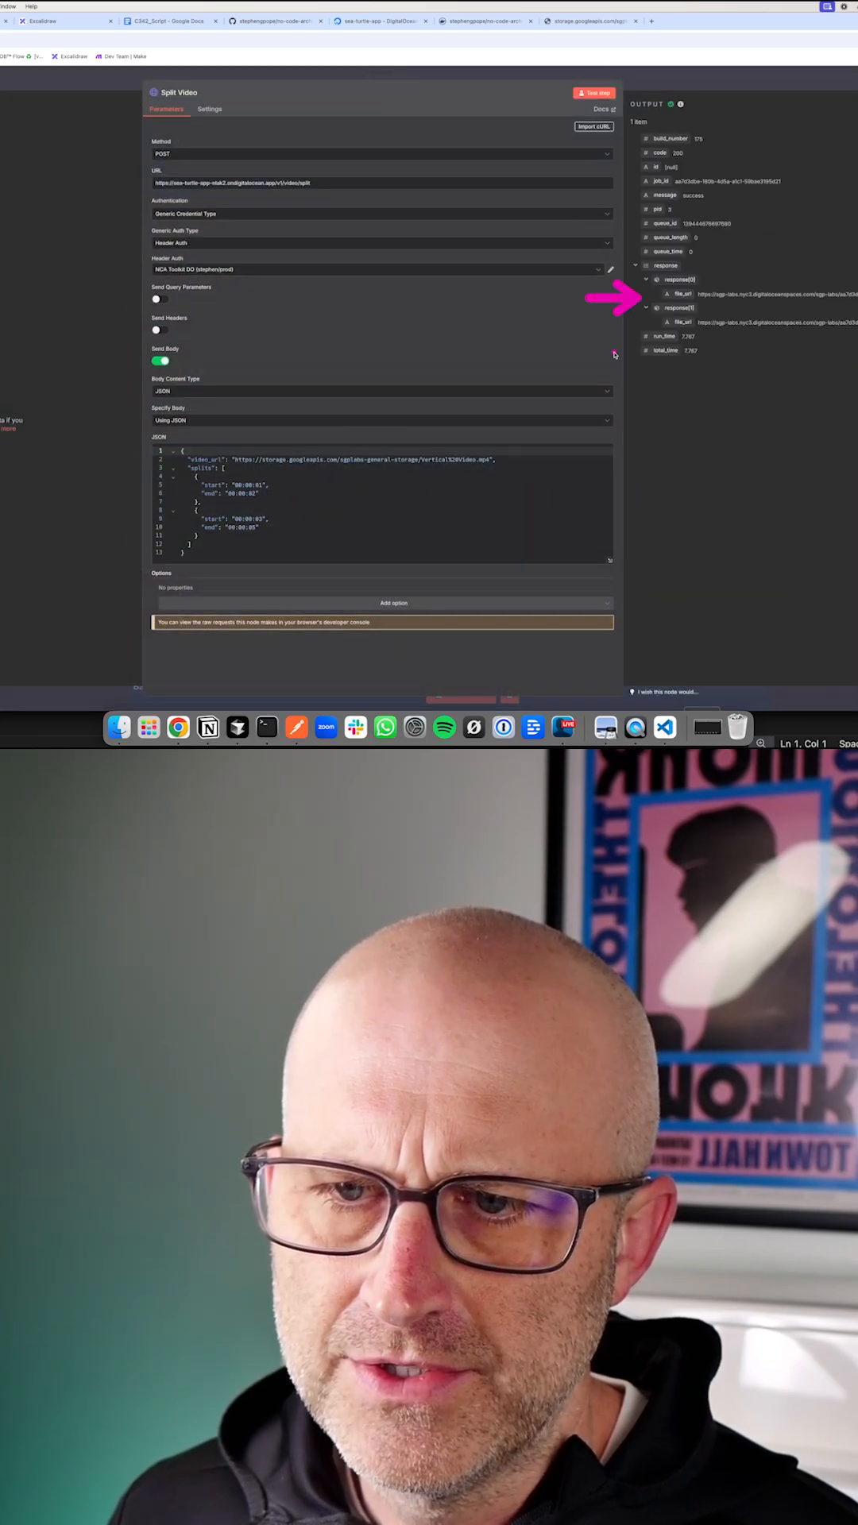